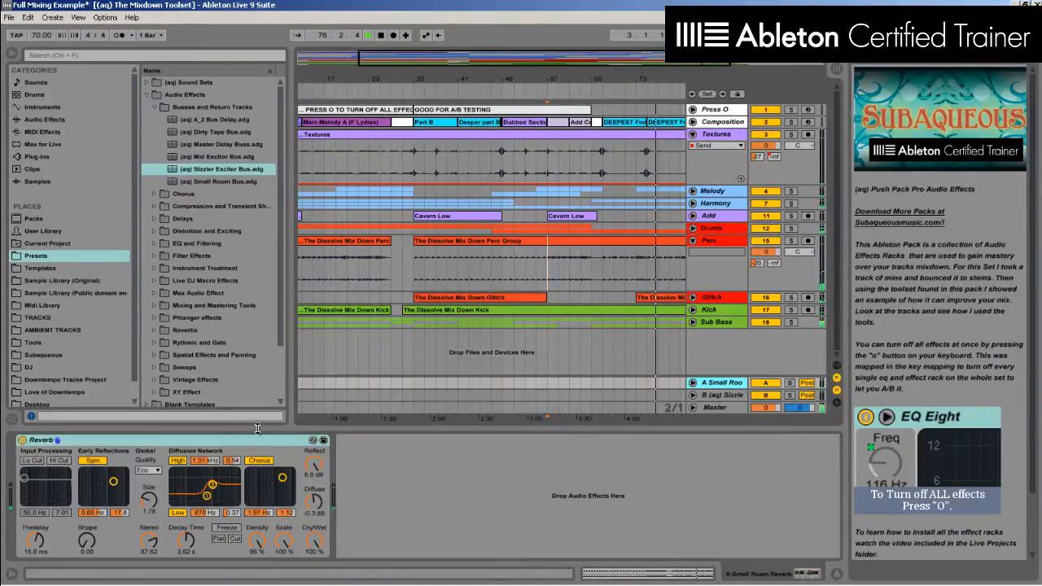
Select the B Sizzle return track to show its Sizzler Exciter Bus rack
left_click(725, 395)
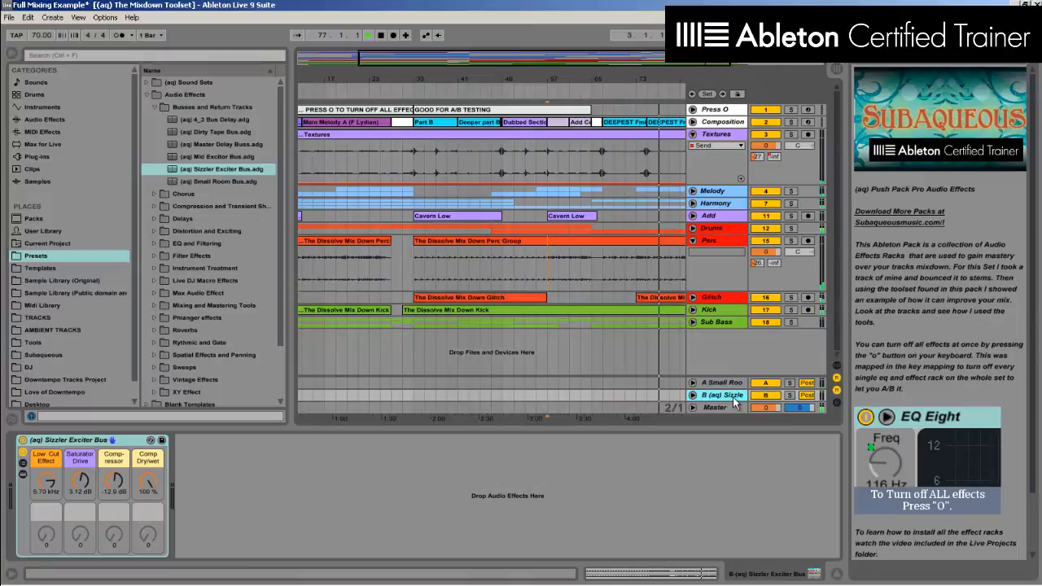
Expand the rack to show EQ Eight and Saturator, and lower Low Cut Effect to about 610 Hz
left_click(21, 481)
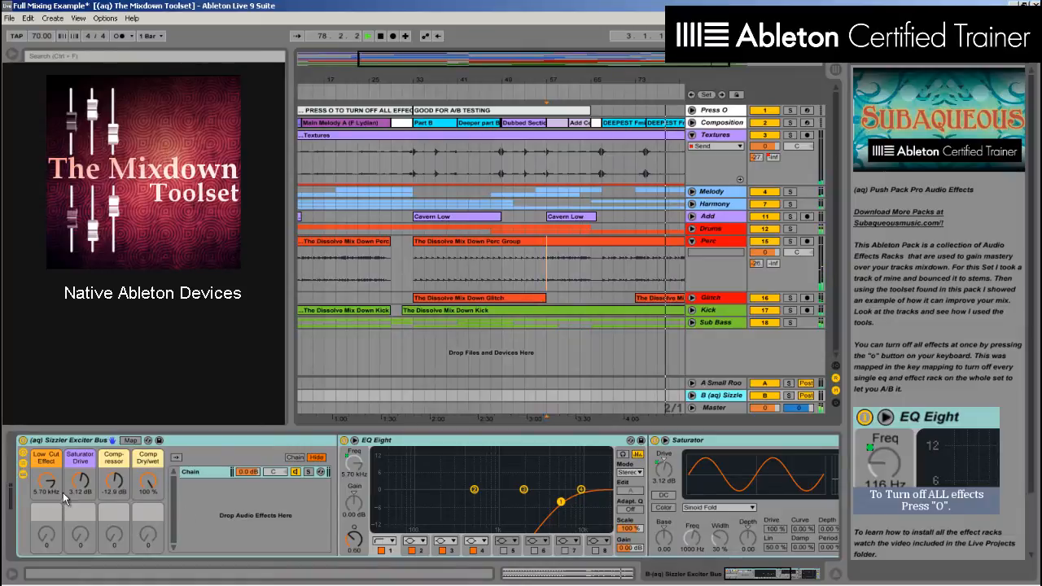
left_click_drag(47, 483, 46, 468)
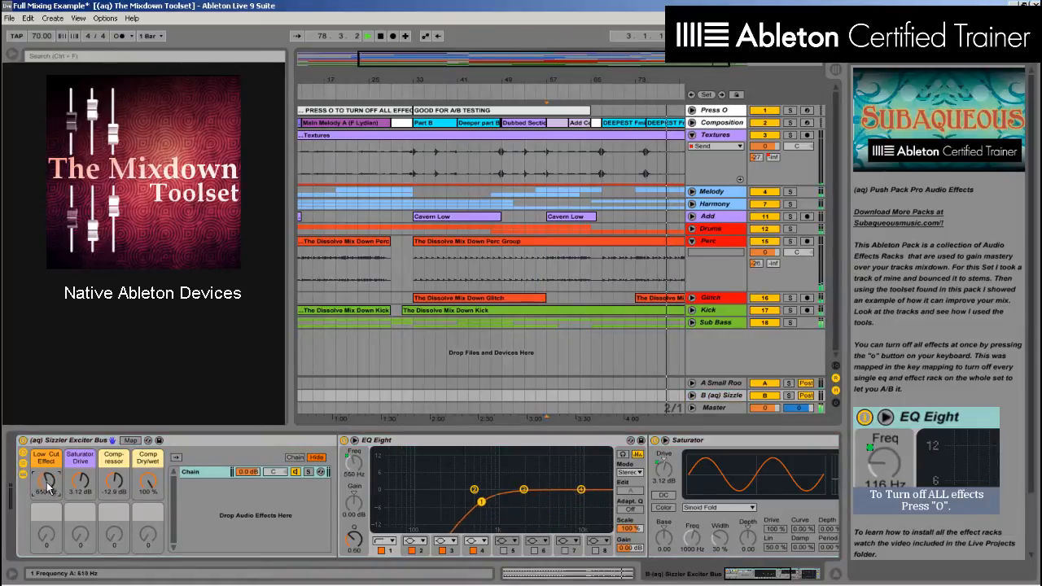